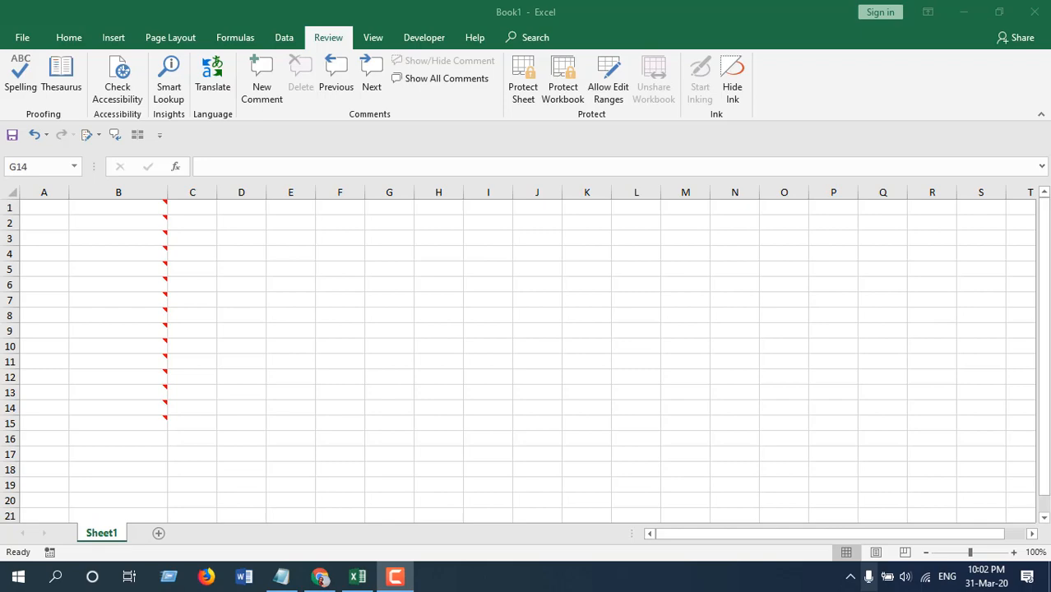
pyautogui.moveTo(119, 207)
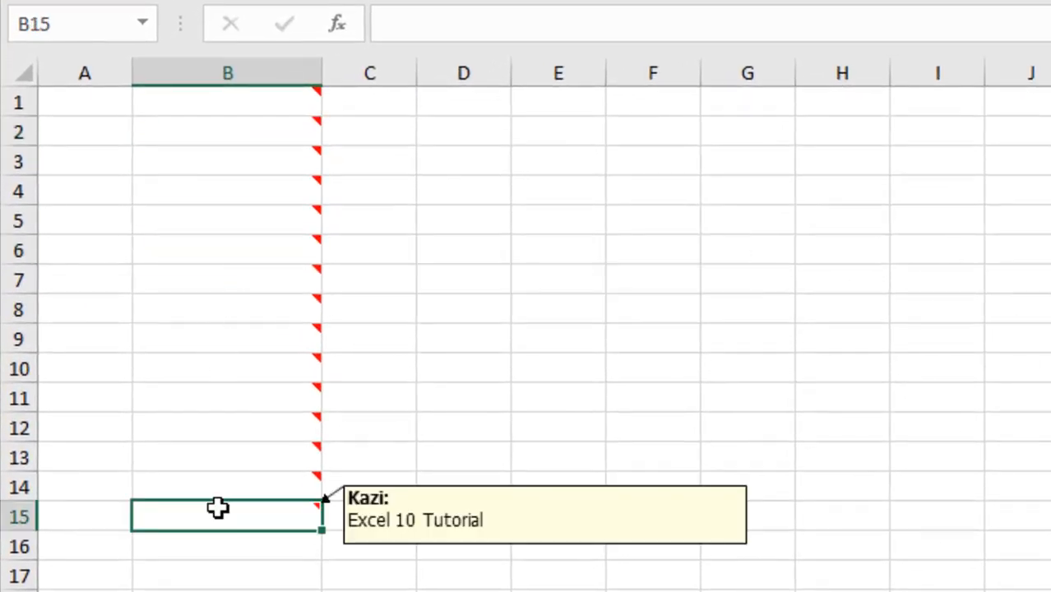
pyautogui.moveTo(274, 115)
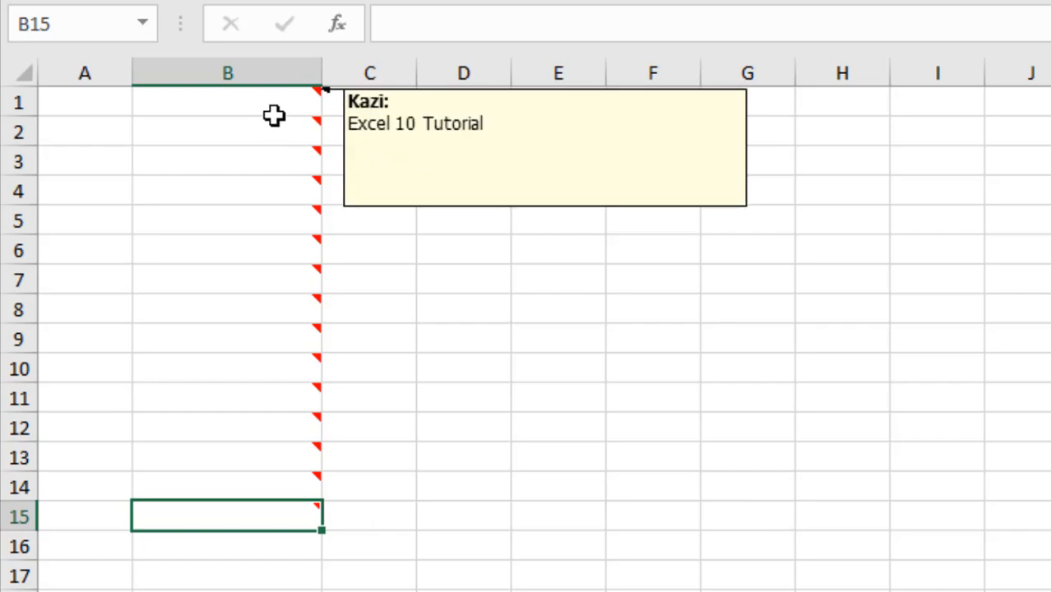
# Open the Visual Basic editor, insert Module1, and paste in the CommentToCell macro code
pyautogui.click(534, 378)
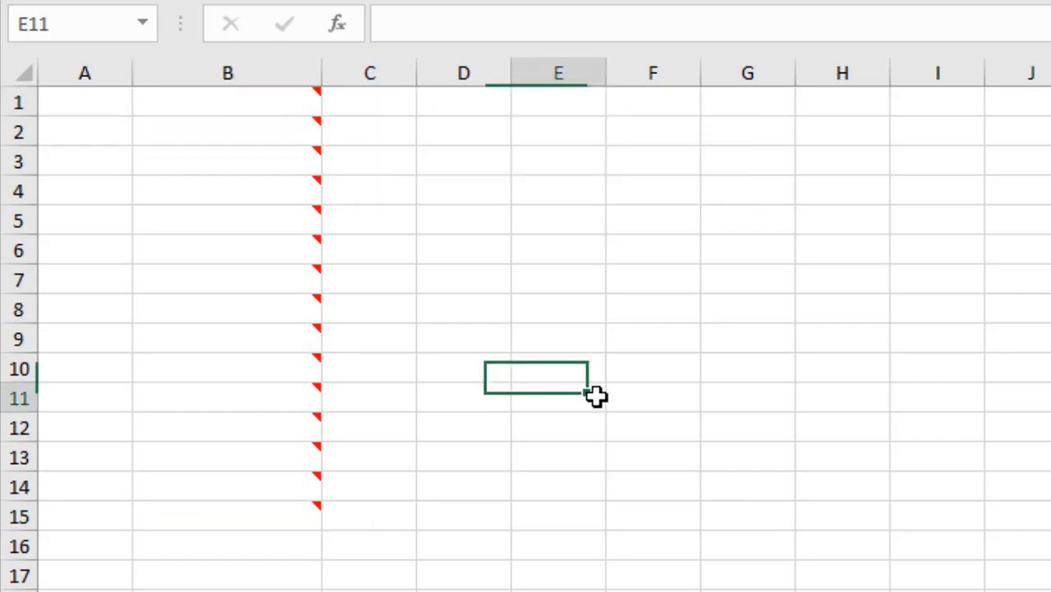
pyautogui.click(630, 73)
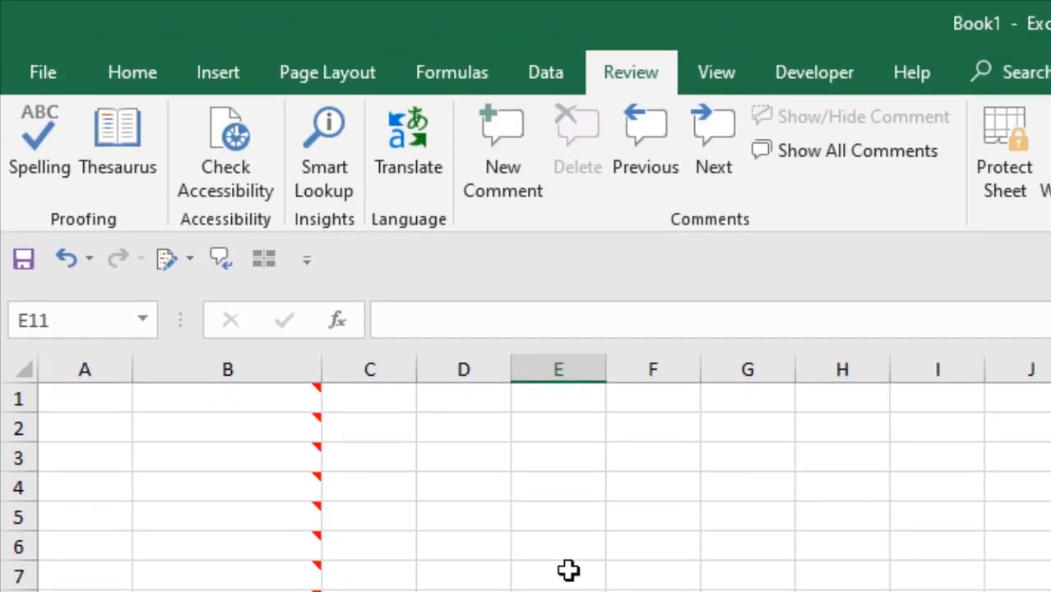
pyautogui.click(813, 72)
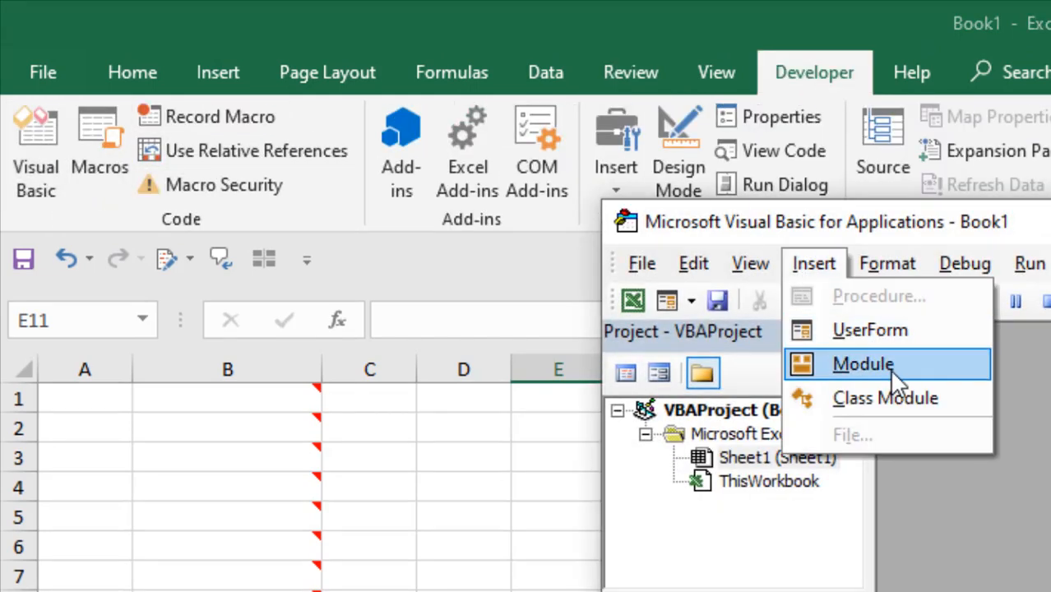
pyautogui.click(862, 363)
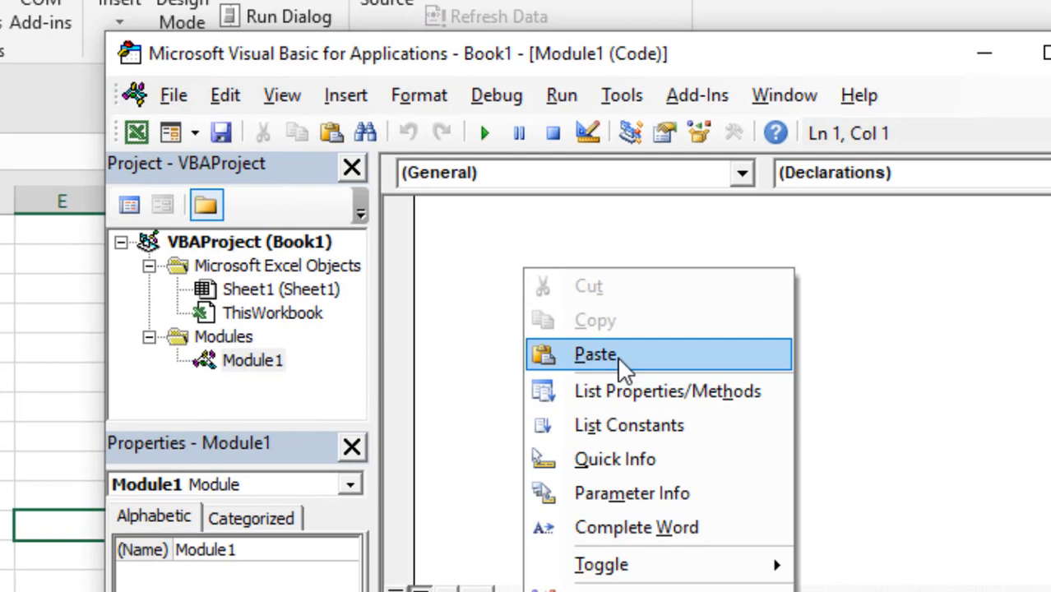
pyautogui.click(594, 353)
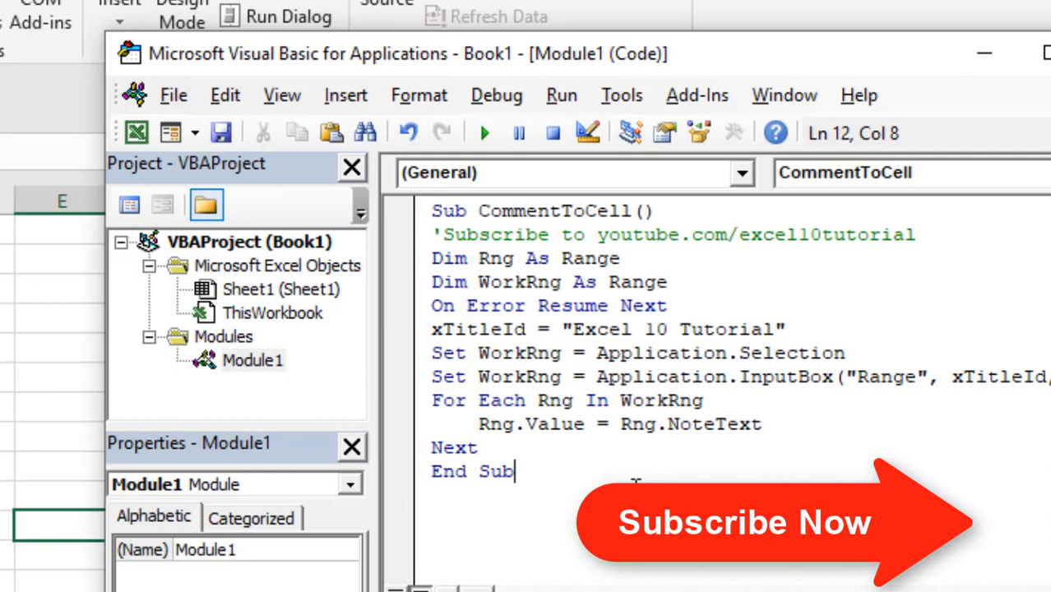
# Run CommentToCell on the column B range and check B1 shows 'Kazi: Excel 10 Tutorial'
pyautogui.click(483, 132)
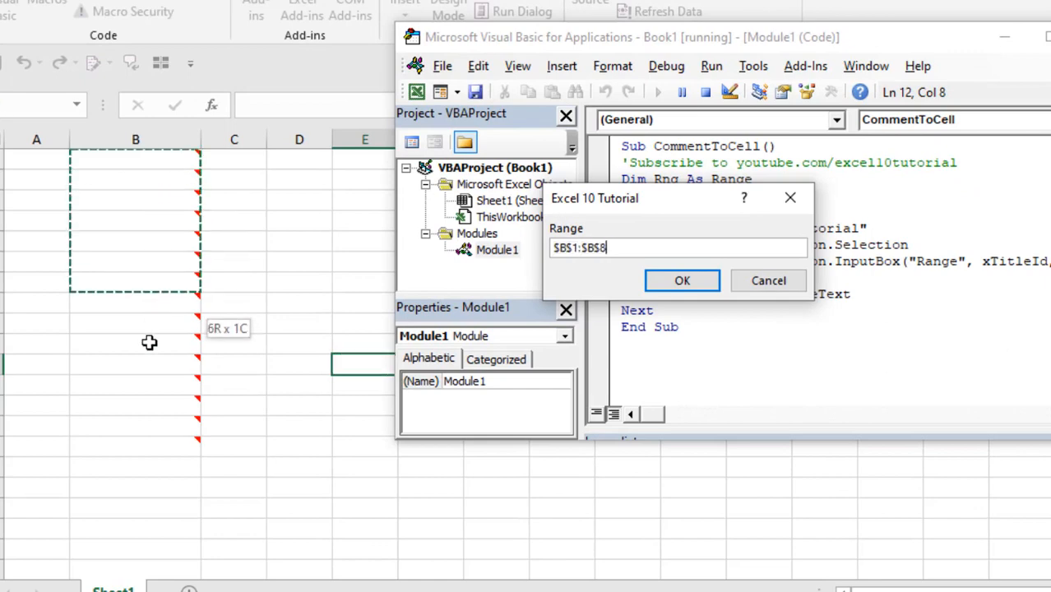
pyautogui.click(682, 281)
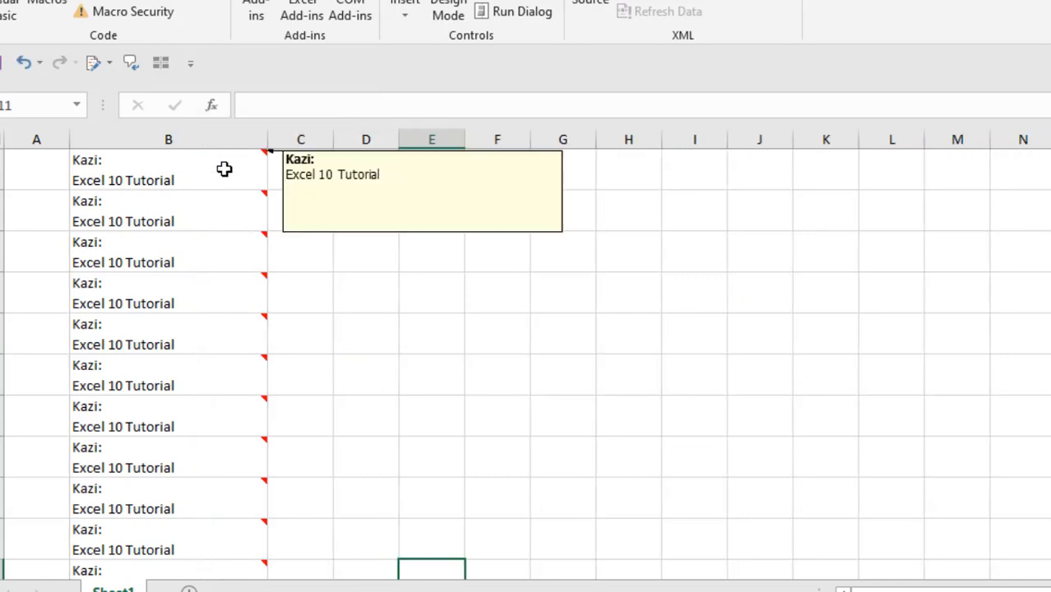
pyautogui.click(169, 171)
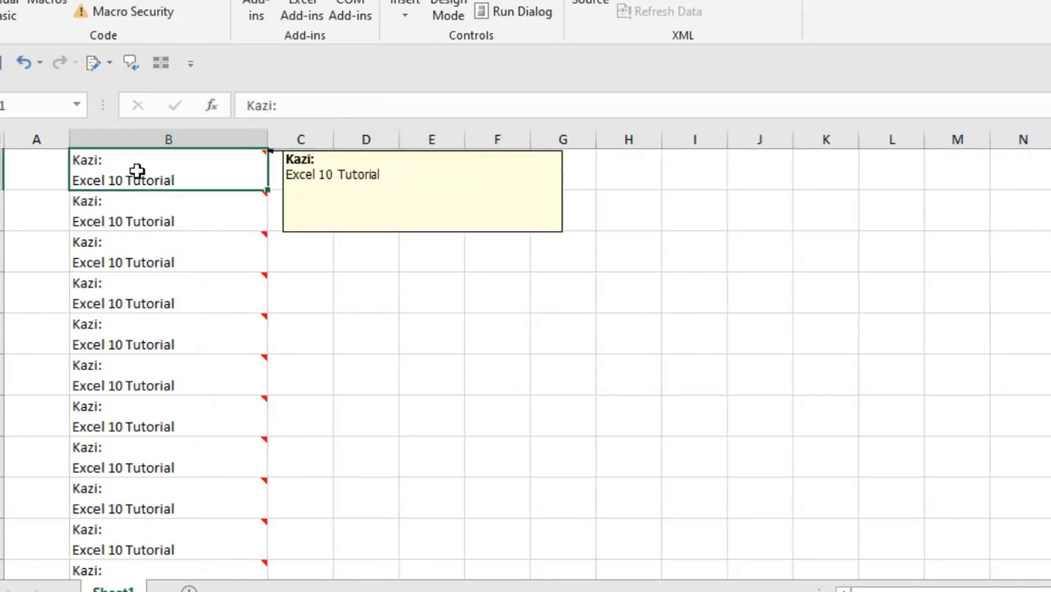